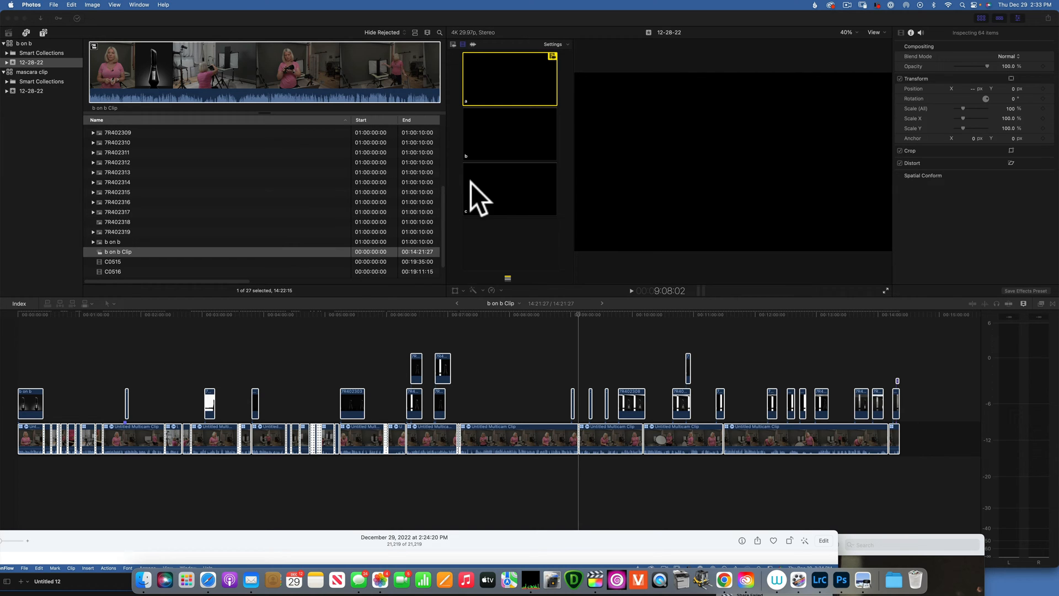
pyautogui.moveTo(534, 399)
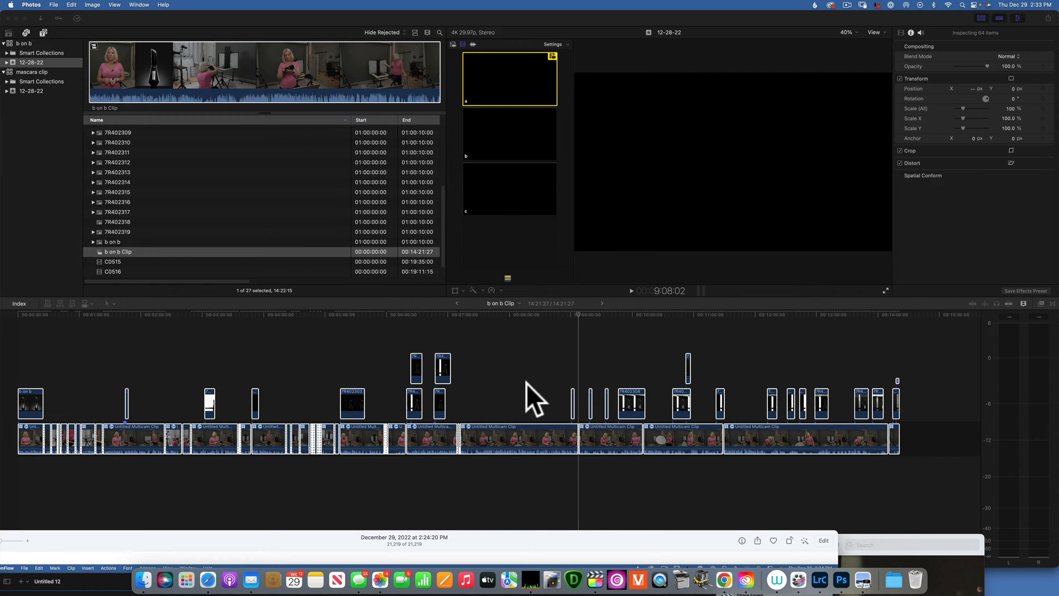
pyautogui.moveTo(277, 351)
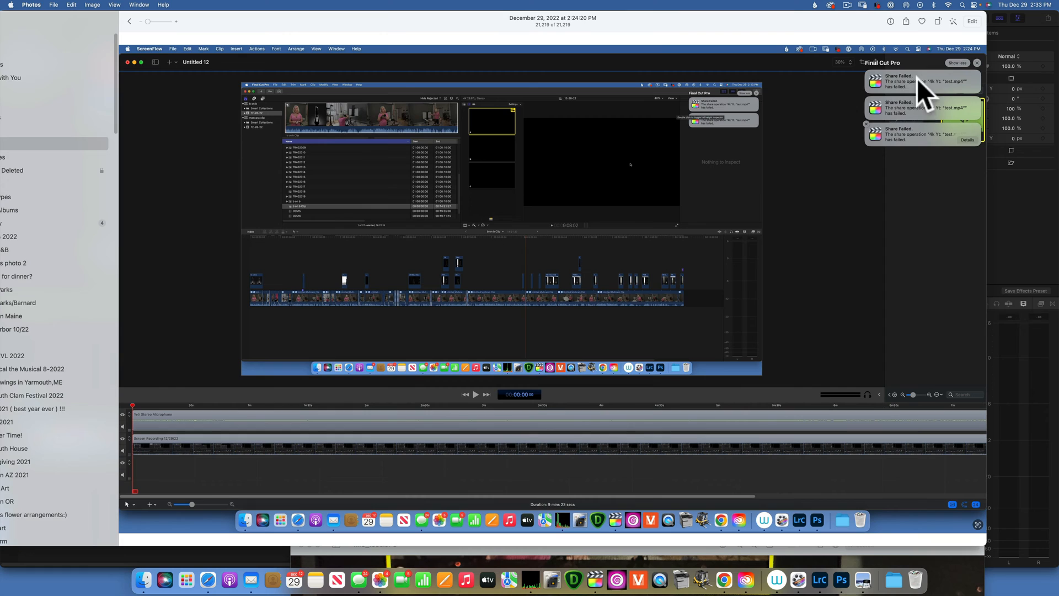
pyautogui.moveTo(995, 149)
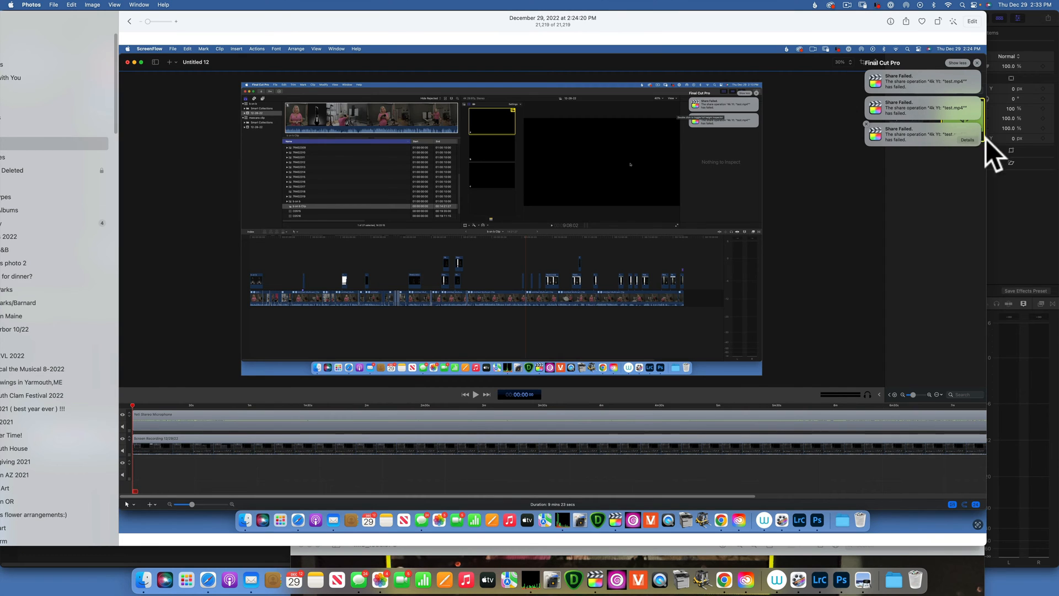
pyautogui.moveTo(669, 558)
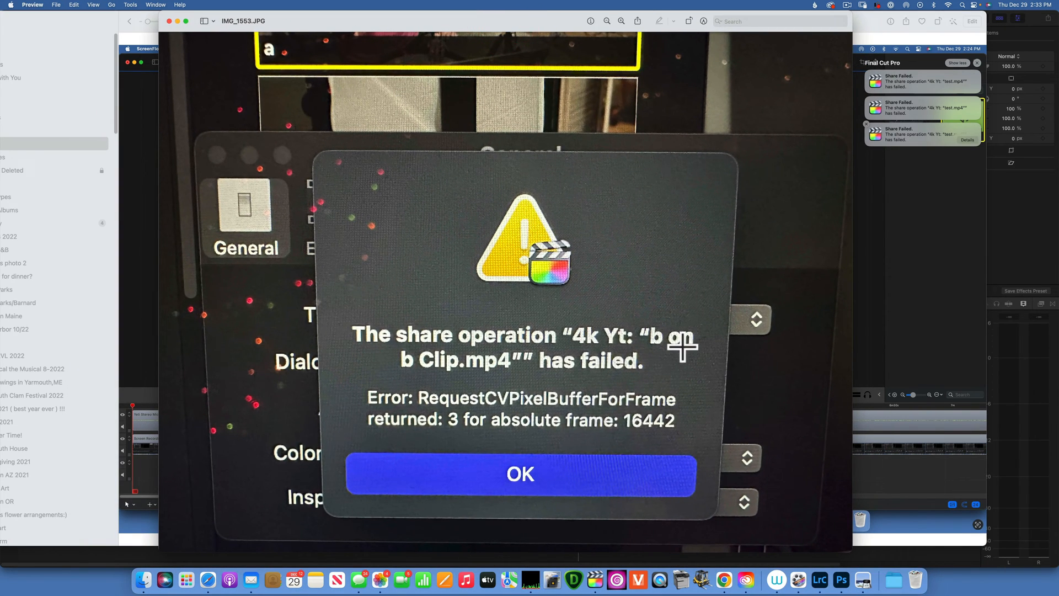
pyautogui.moveTo(643, 325)
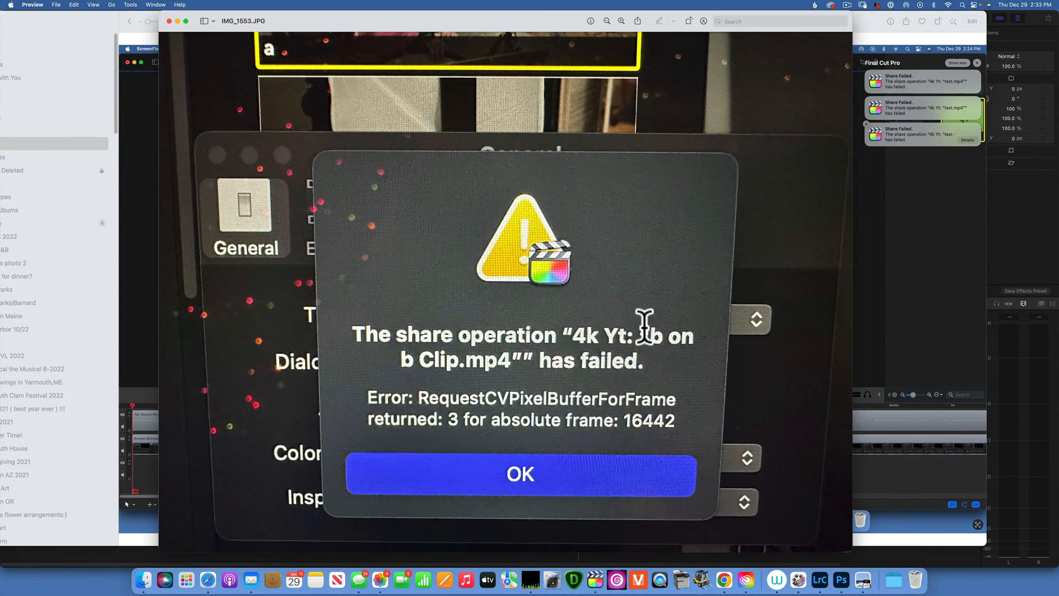
pyautogui.moveTo(556, 364)
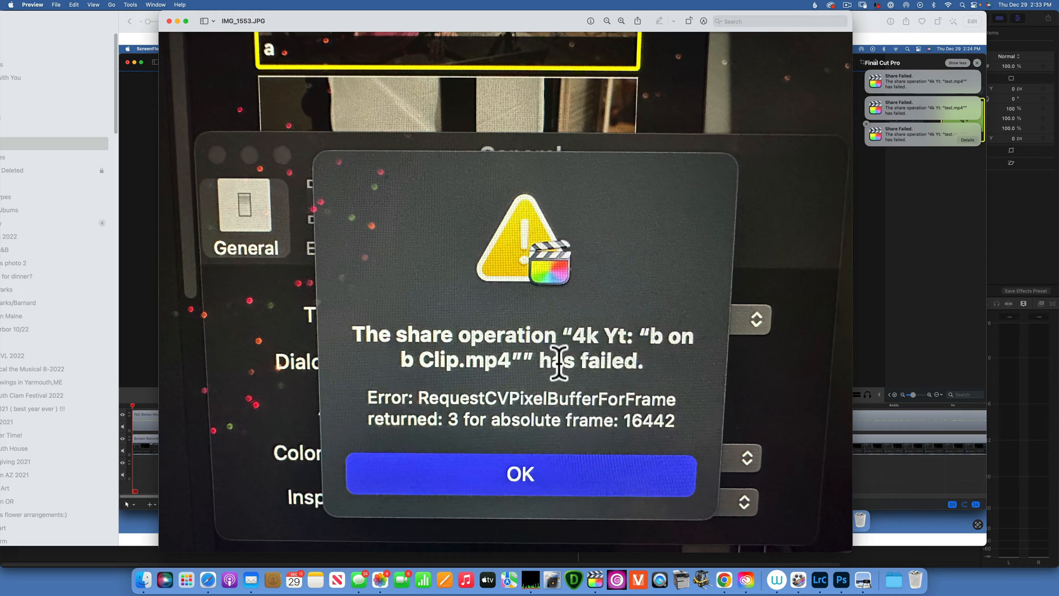
pyautogui.moveTo(630, 446)
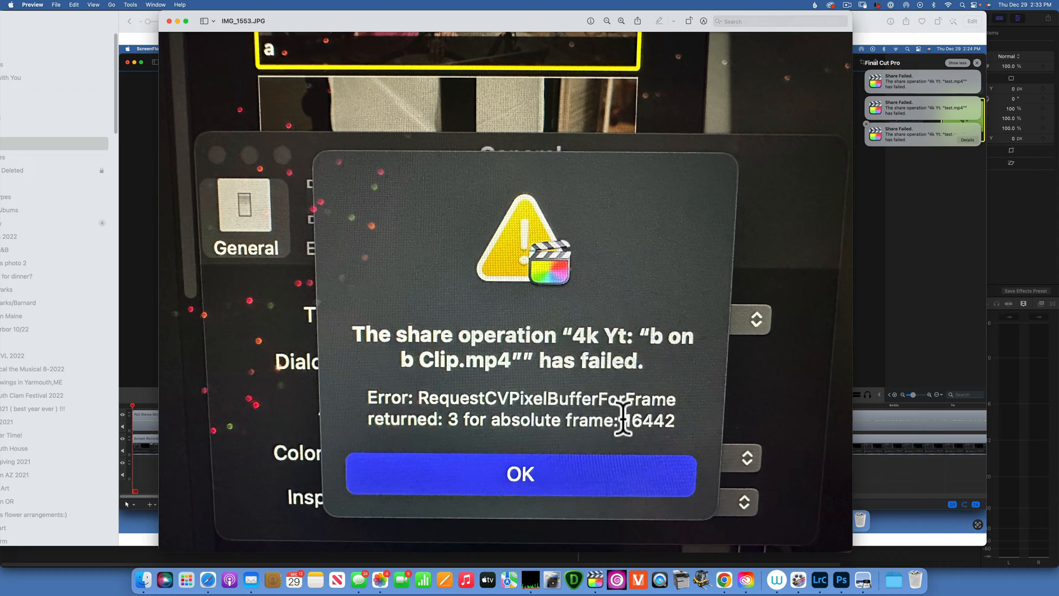
pyautogui.moveTo(618, 408)
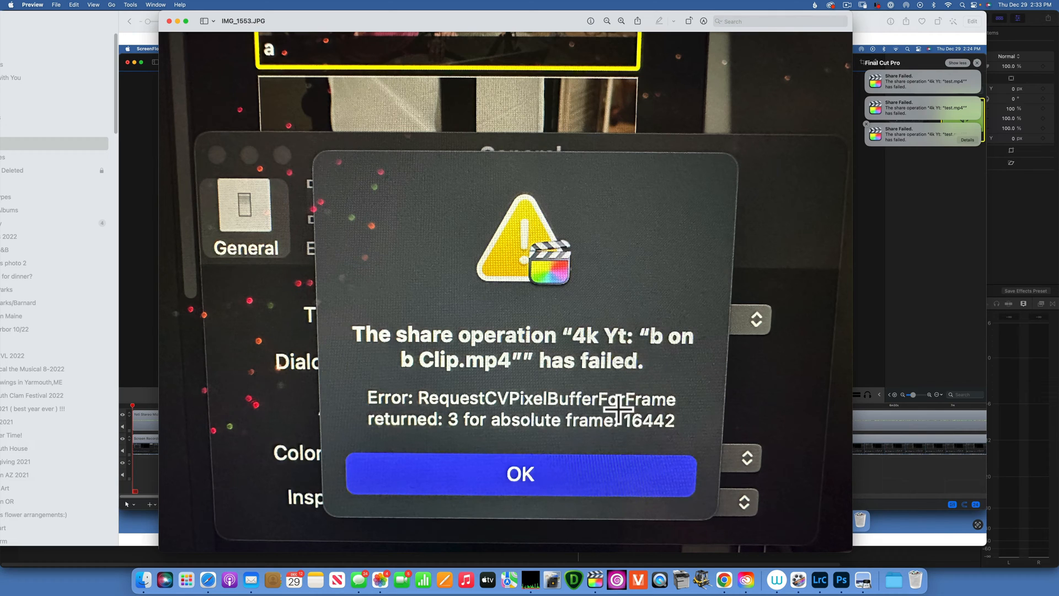
pyautogui.moveTo(619, 402)
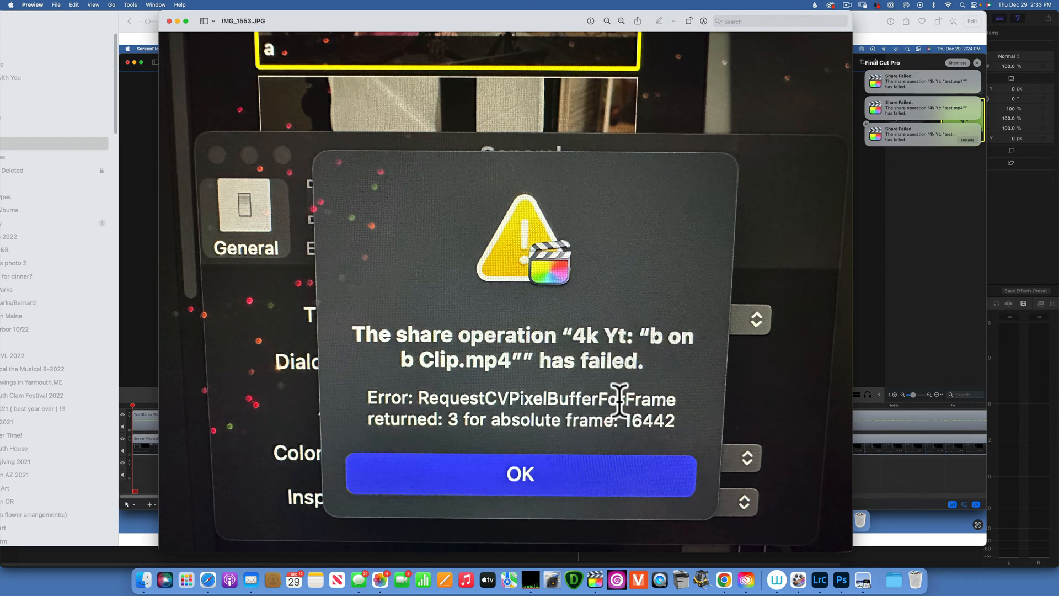
pyautogui.moveTo(611, 408)
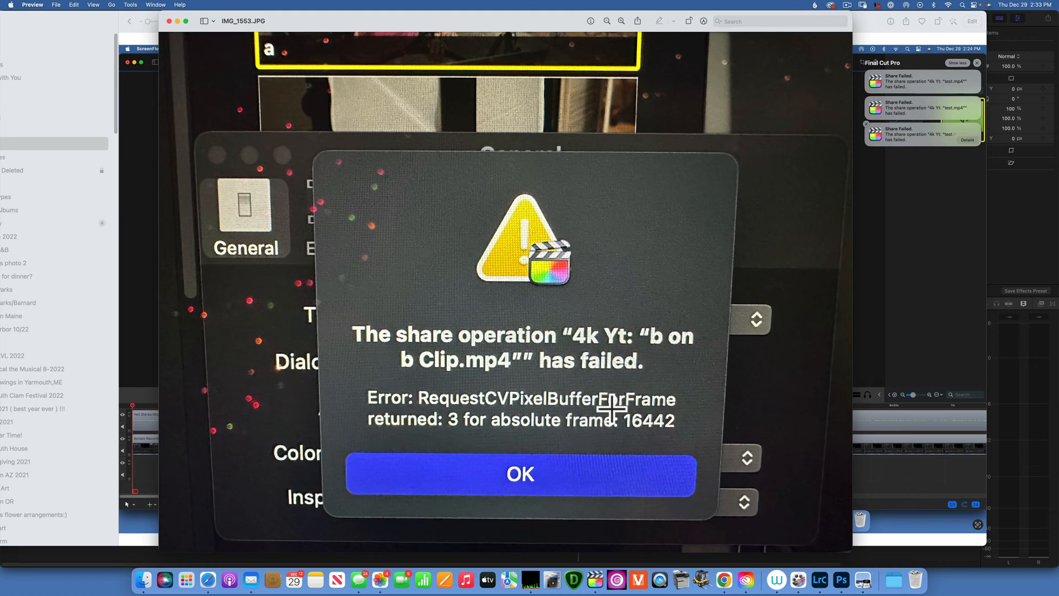
pyautogui.moveTo(971, 147)
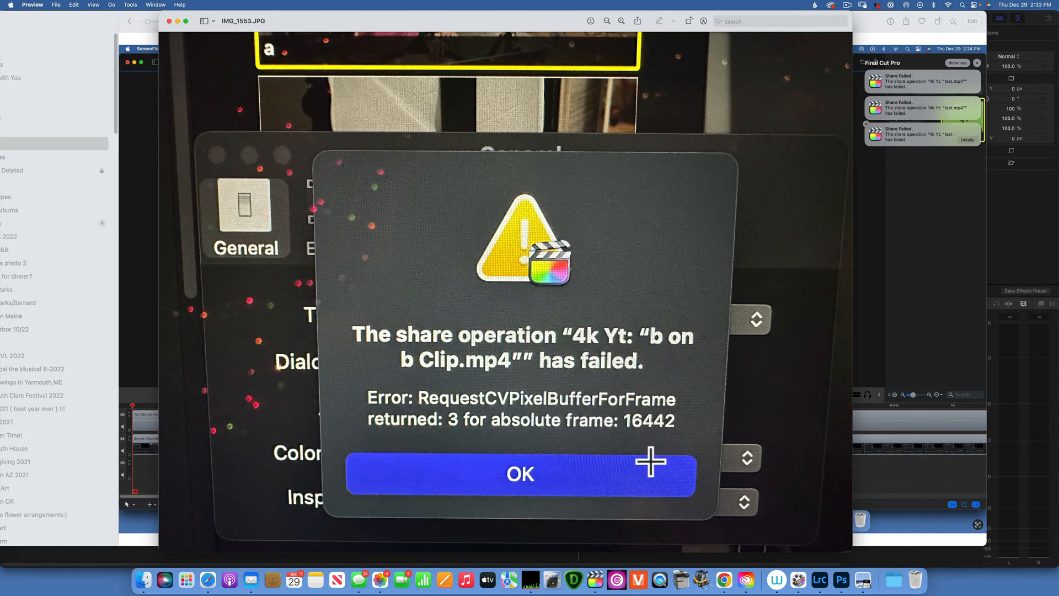
pyautogui.moveTo(647, 441)
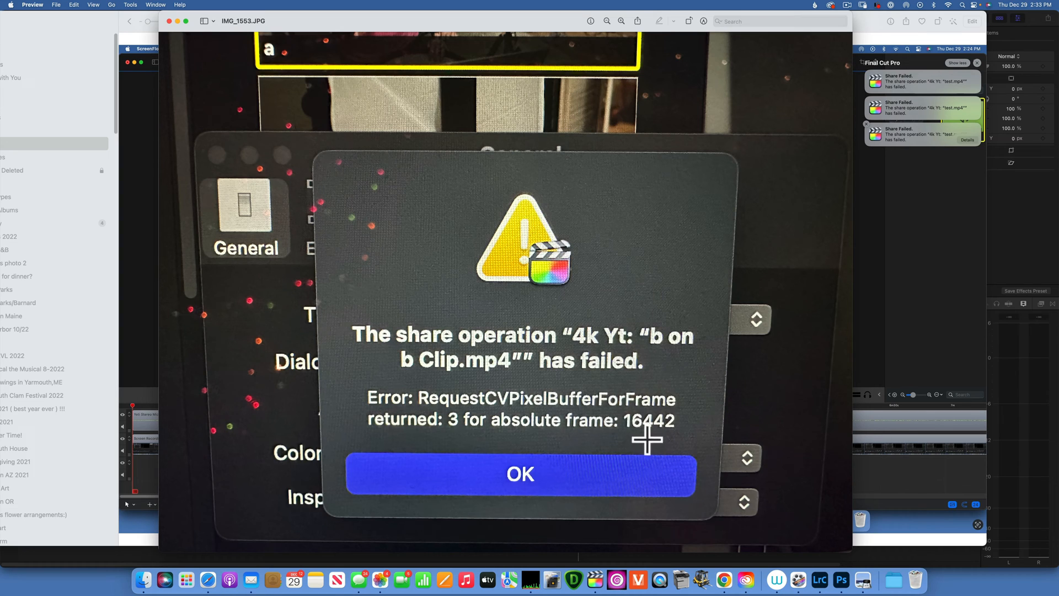
pyautogui.moveTo(640, 436)
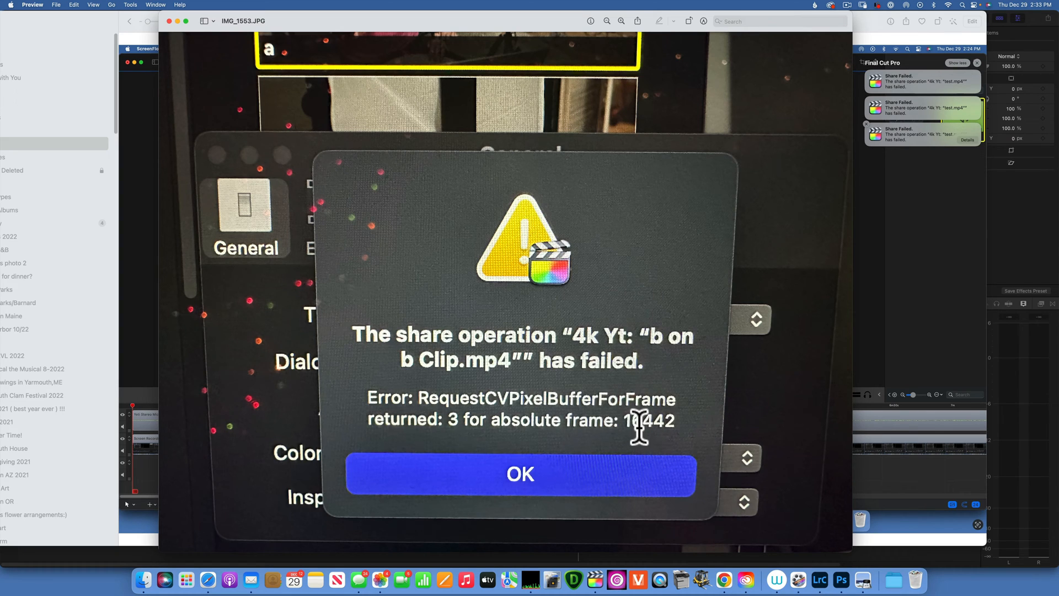
pyautogui.moveTo(746, 579)
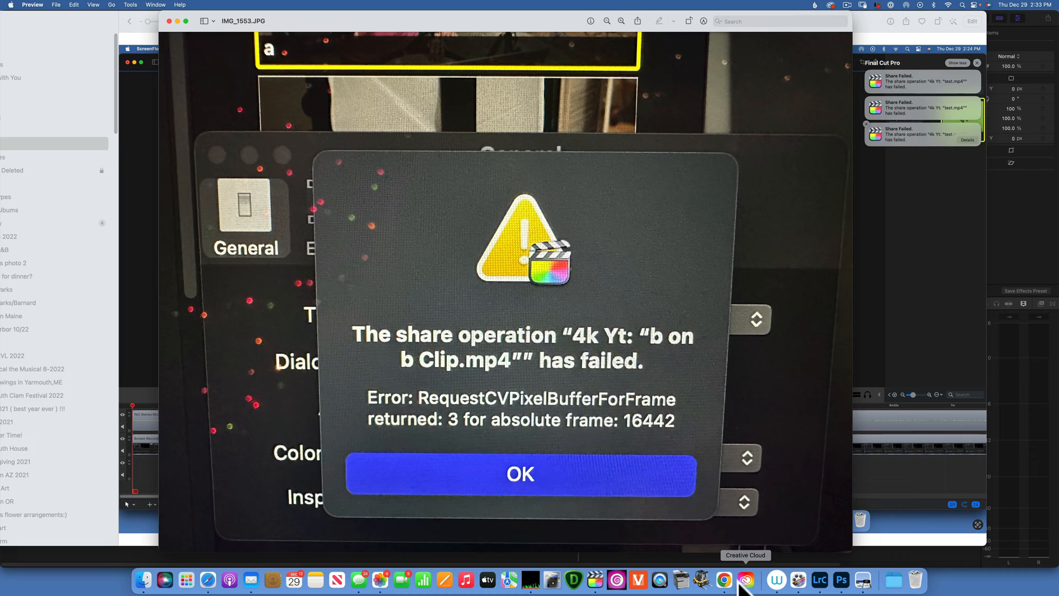
pyautogui.moveTo(724, 579)
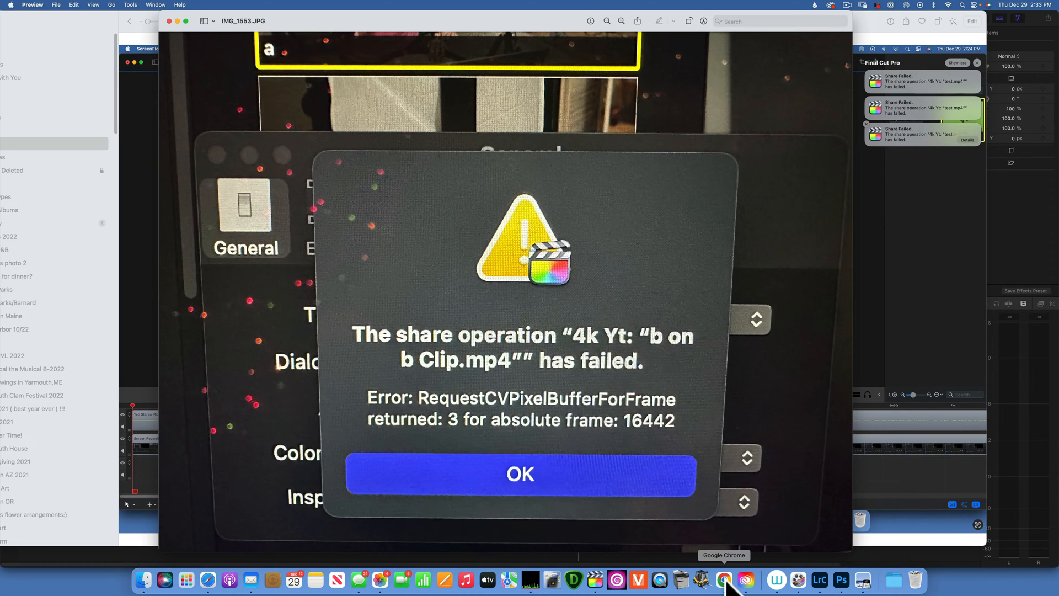
# View the share error photo naming frame 16442, then return to Final Cut Pro
pyautogui.click(724, 579)
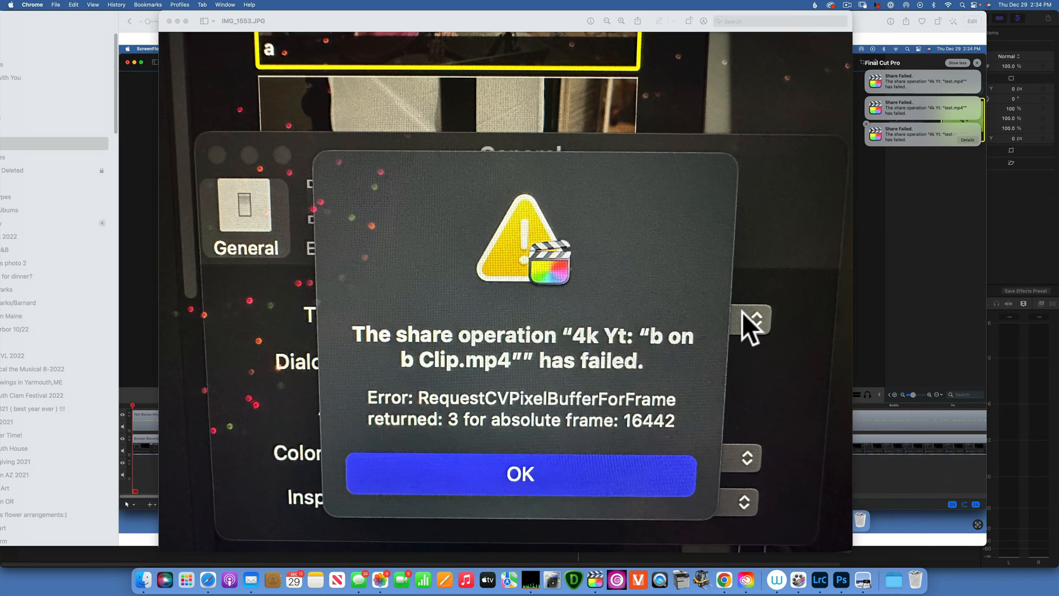
pyautogui.moveTo(613, 388)
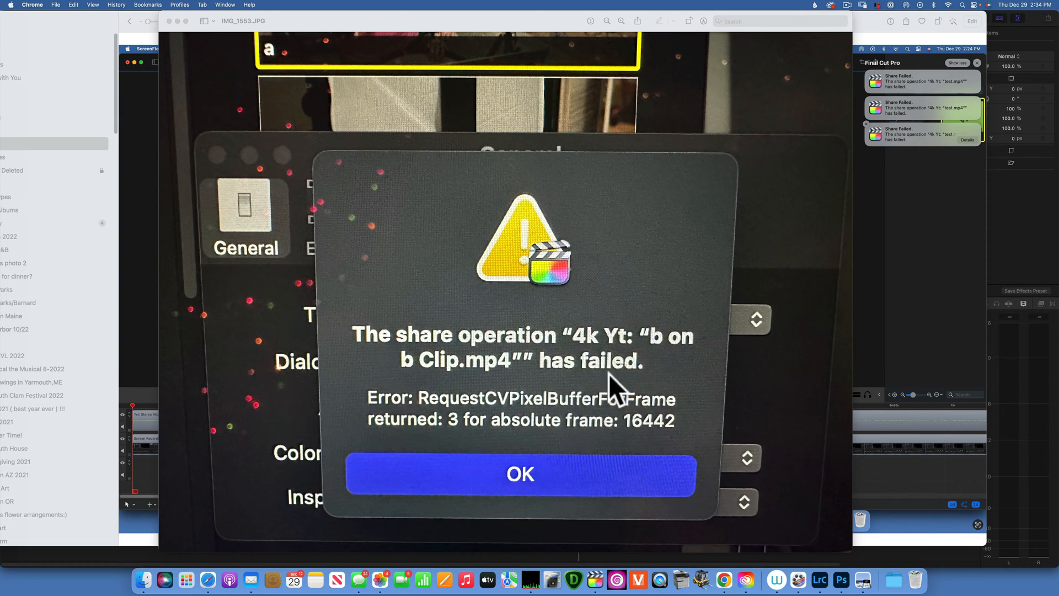
pyautogui.moveTo(649, 446)
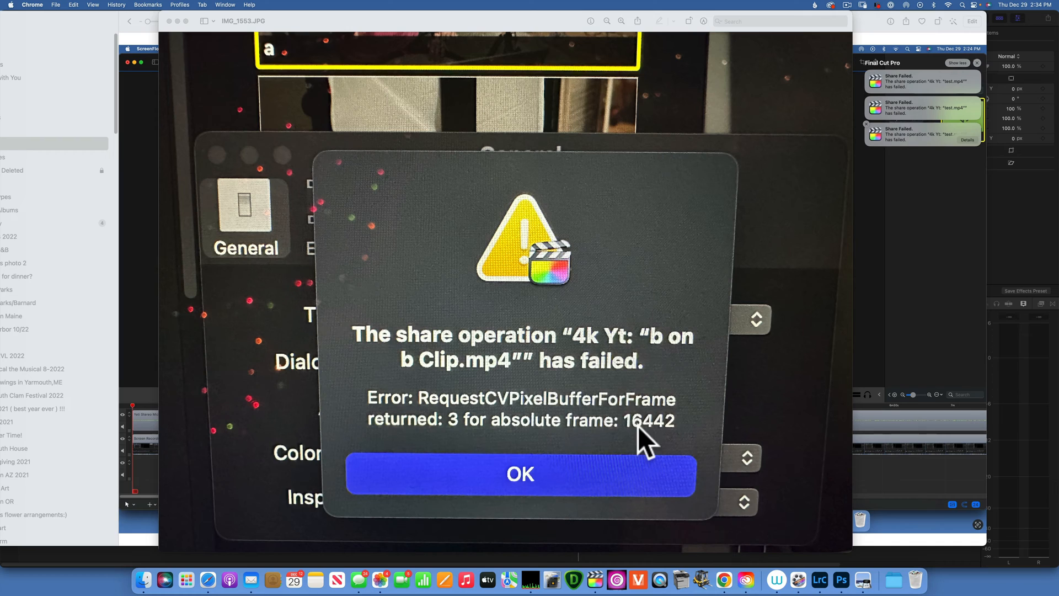
pyautogui.moveTo(666, 449)
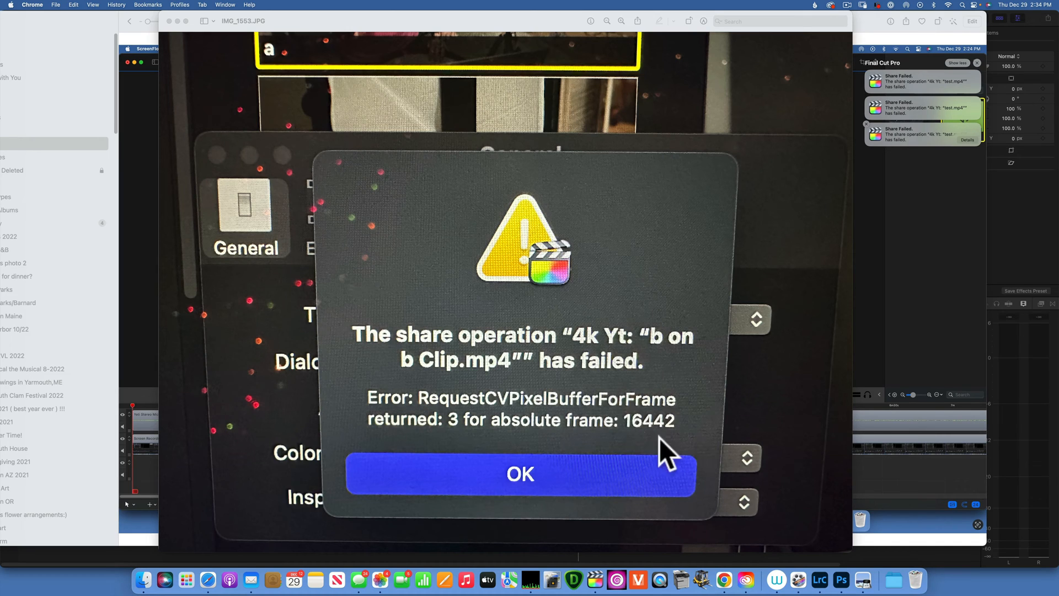
pyautogui.moveTo(691, 543)
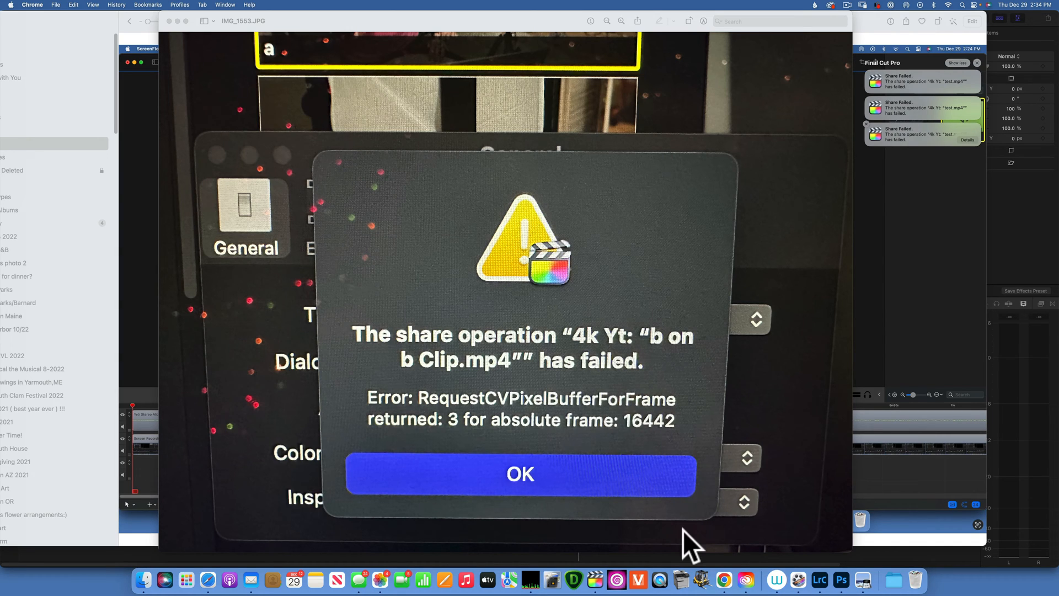
pyautogui.moveTo(724, 579)
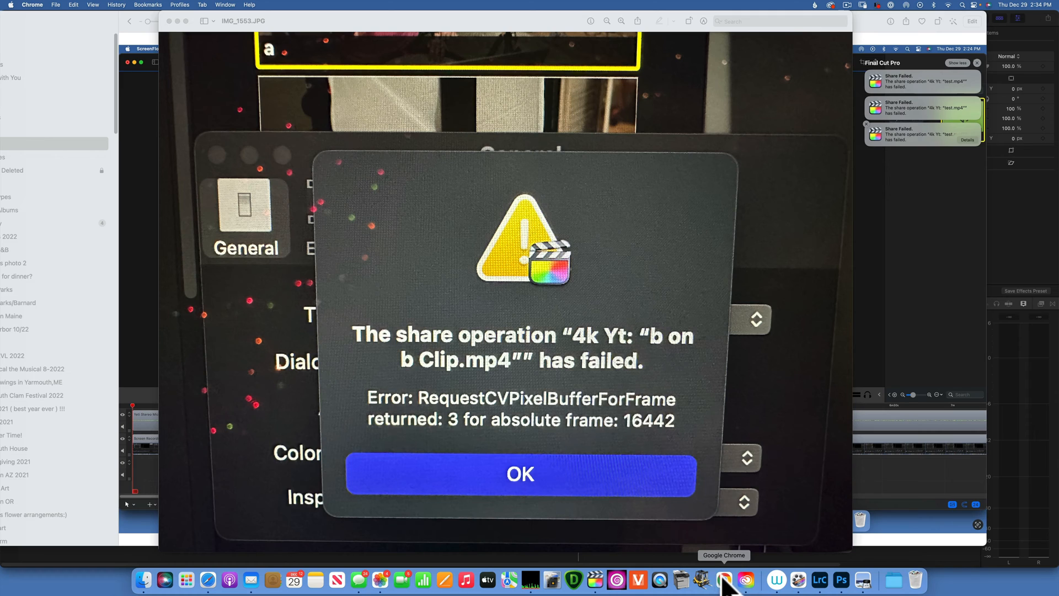
pyautogui.moveTo(595, 580)
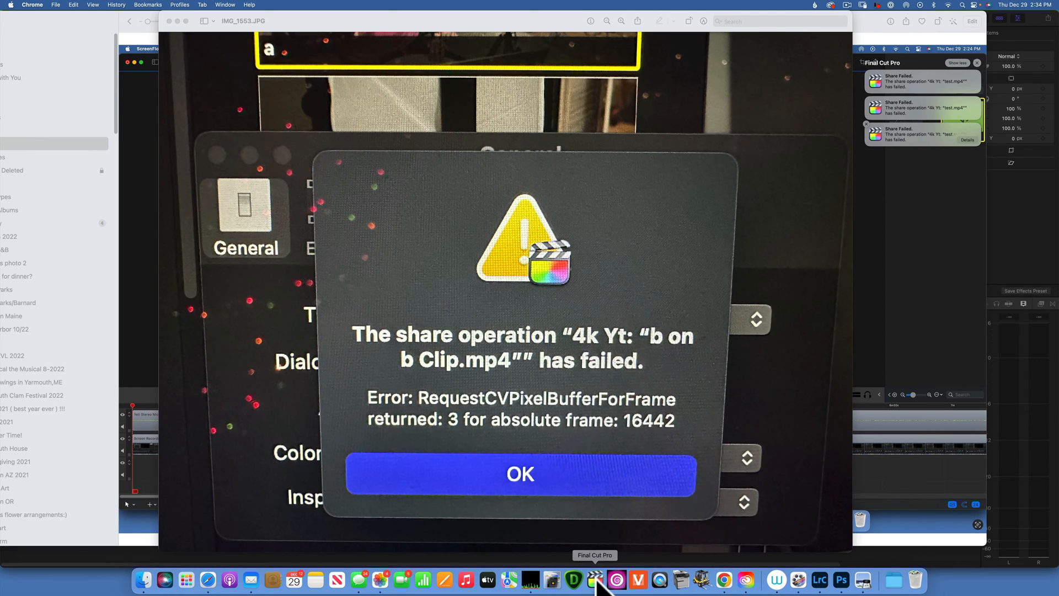
pyautogui.click(520, 474)
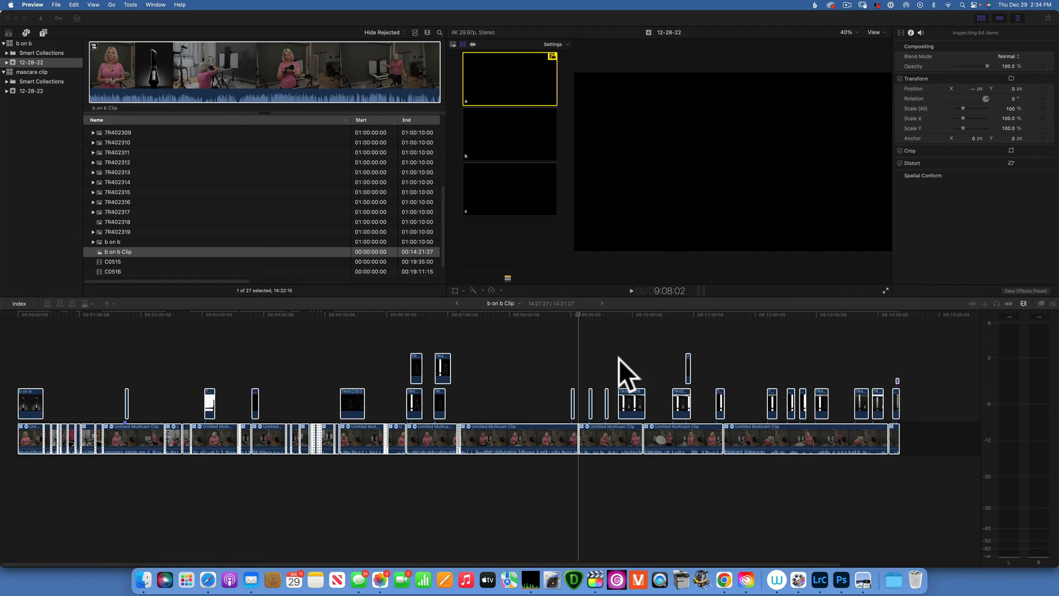
pyautogui.moveTo(722, 354)
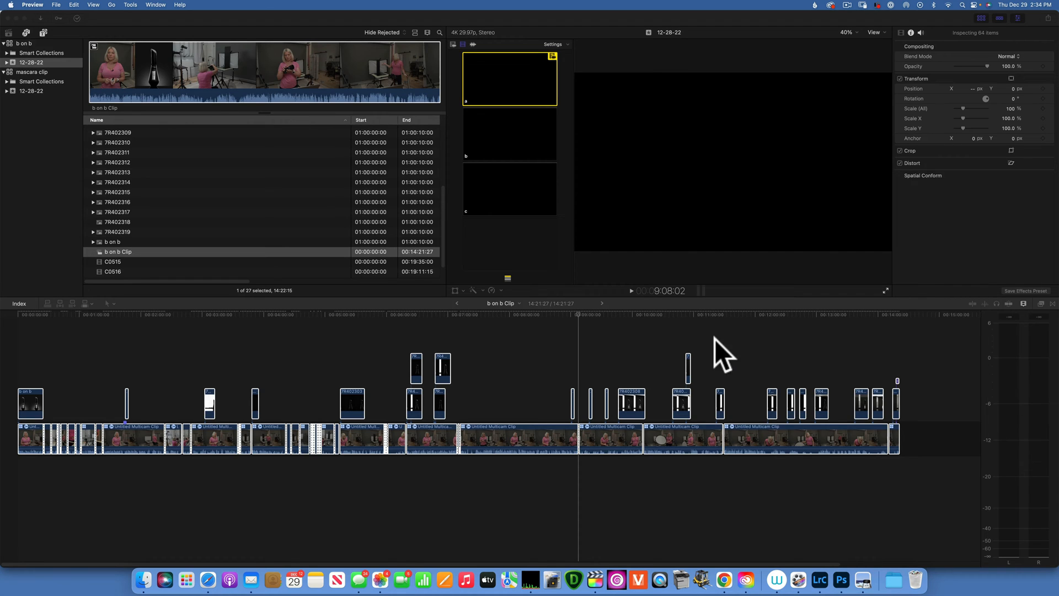
pyautogui.moveTo(672, 321)
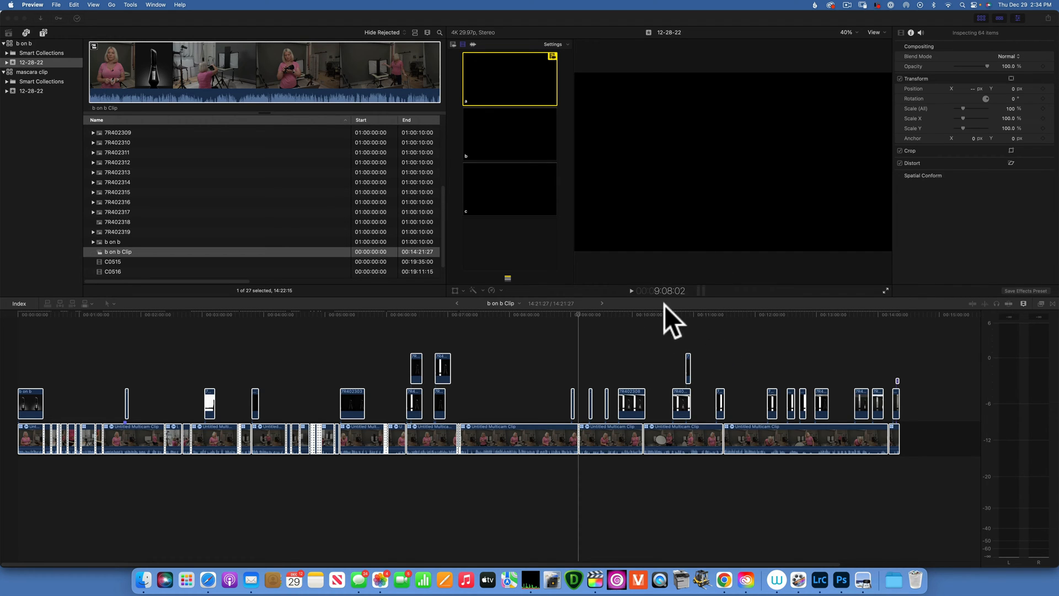
pyautogui.moveTo(710, 291)
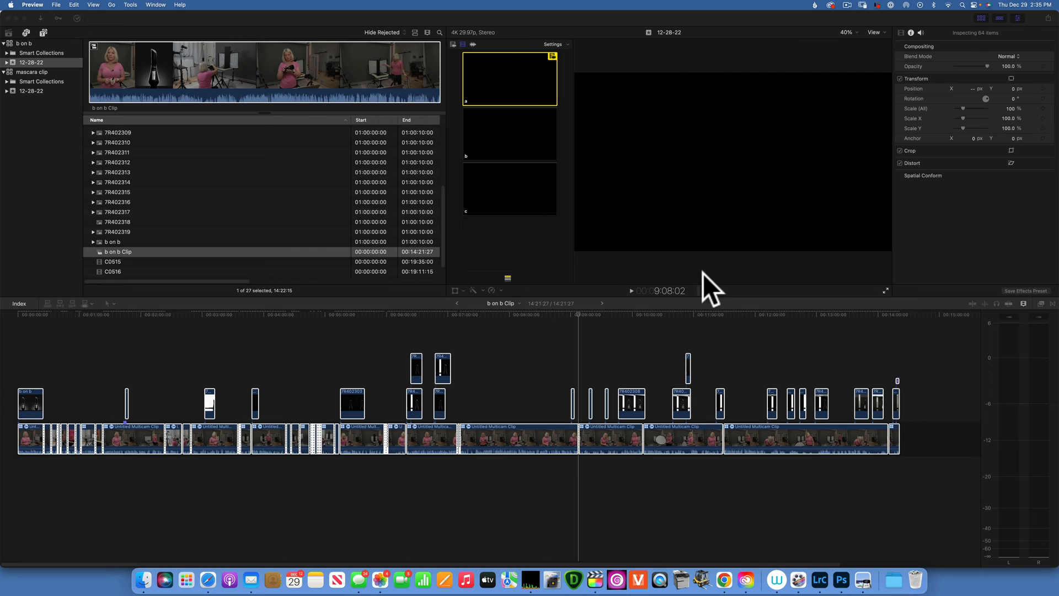
pyautogui.moveTo(523, 182)
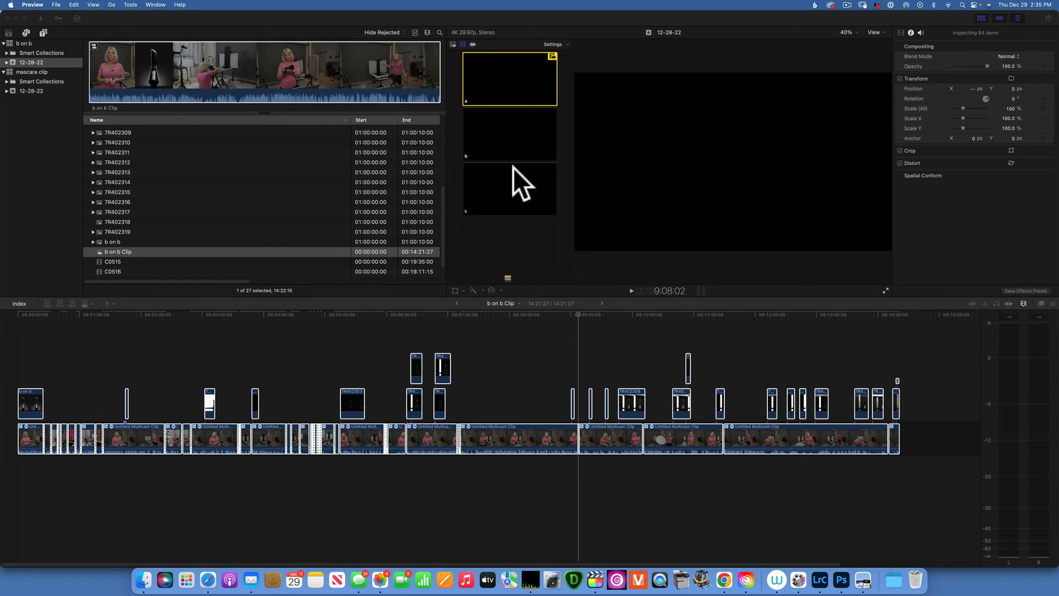
pyautogui.moveTo(51, 74)
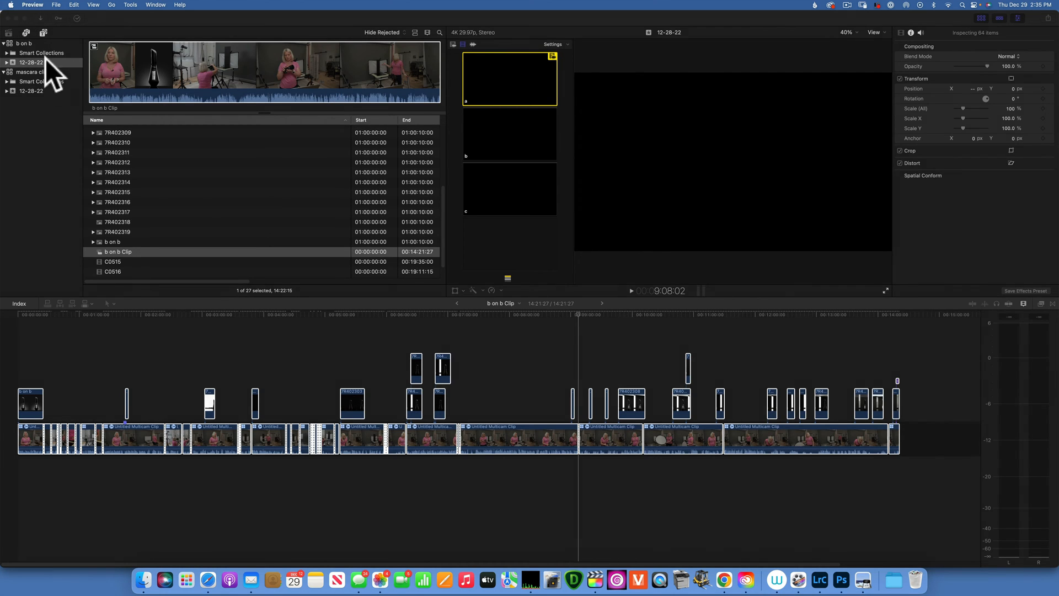
# Bring Final Cut Pro forward with its application menu showing
pyautogui.click(39, 4)
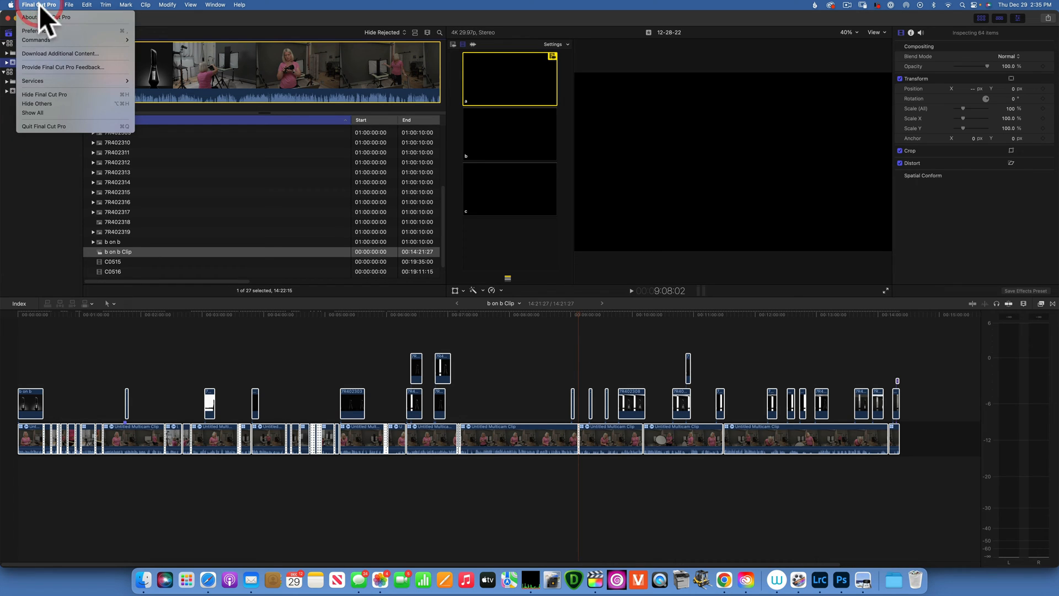
# In General settings, set Time Display to Frames
pyautogui.click(31, 31)
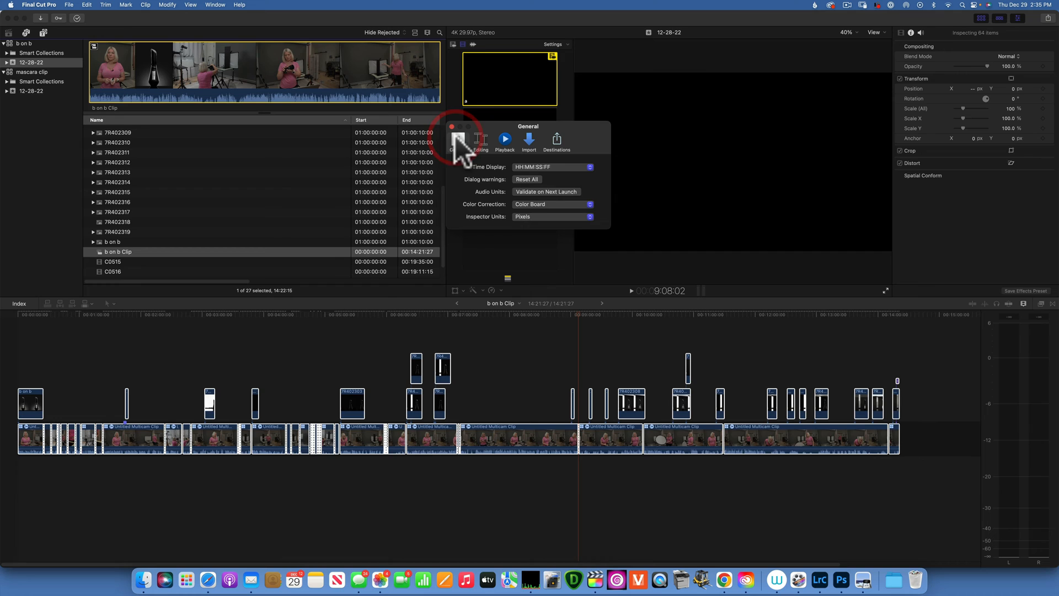
pyautogui.moveTo(594, 182)
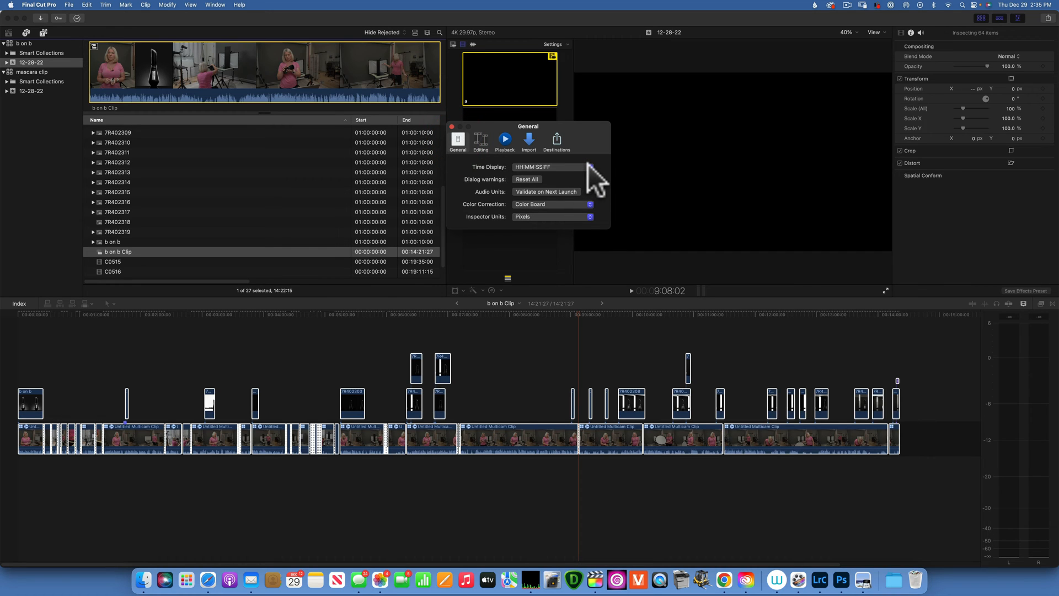
pyautogui.click(551, 167)
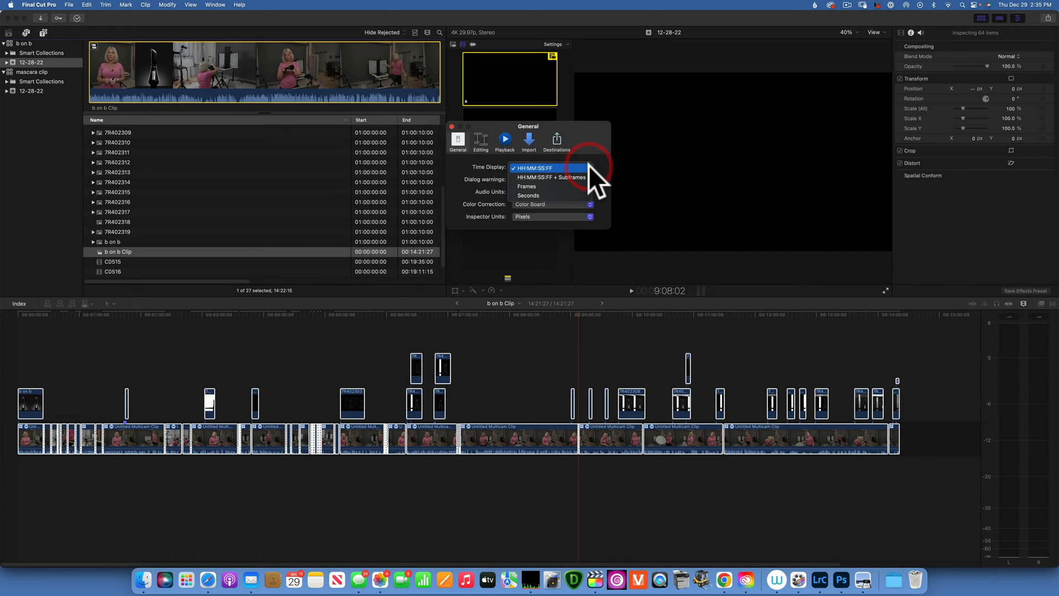
pyautogui.moveTo(540, 186)
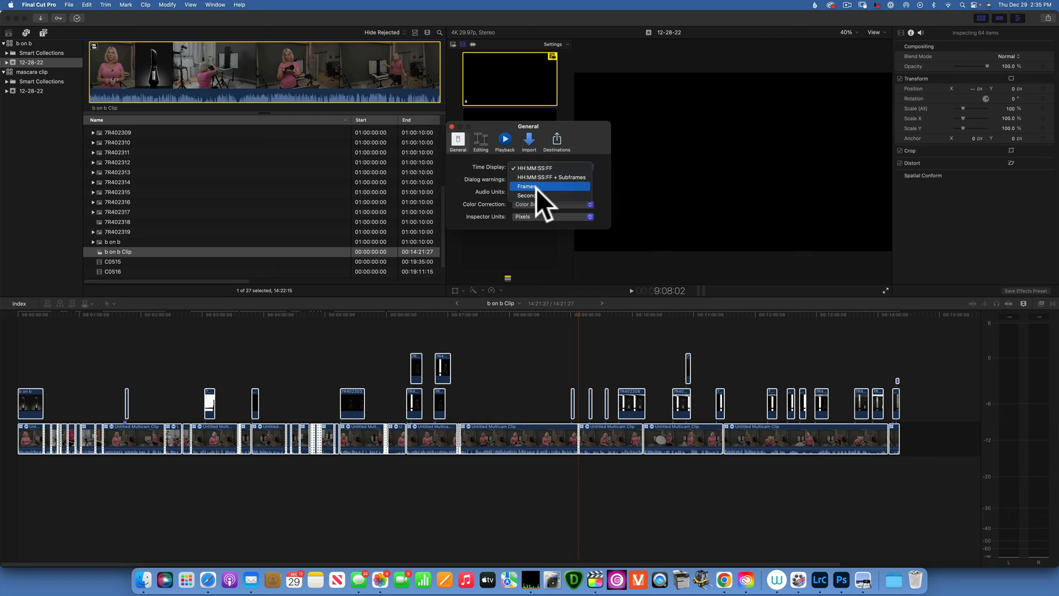
pyautogui.click(526, 186)
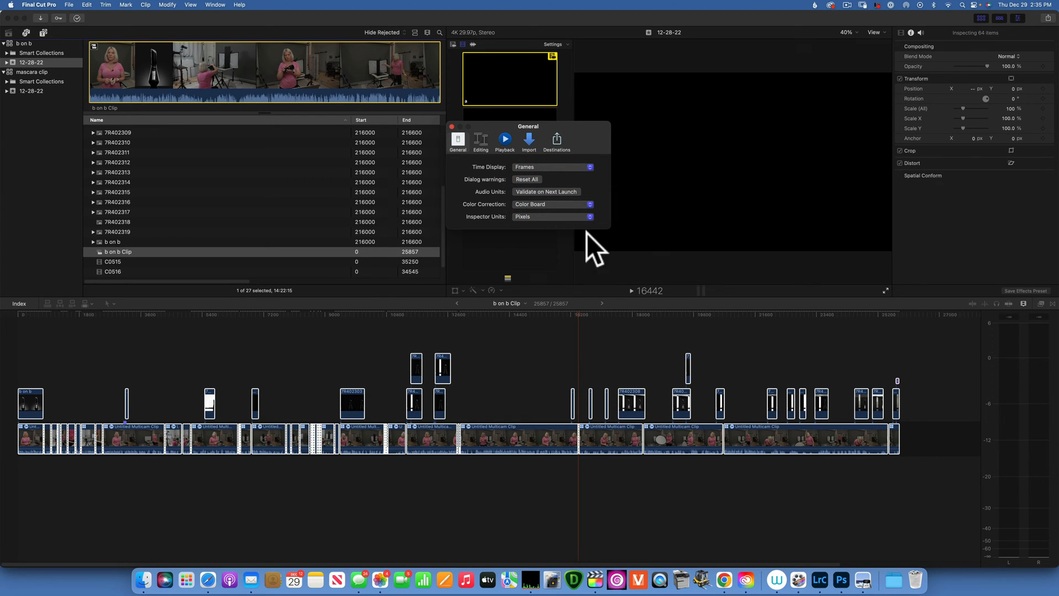
pyautogui.moveTo(655, 297)
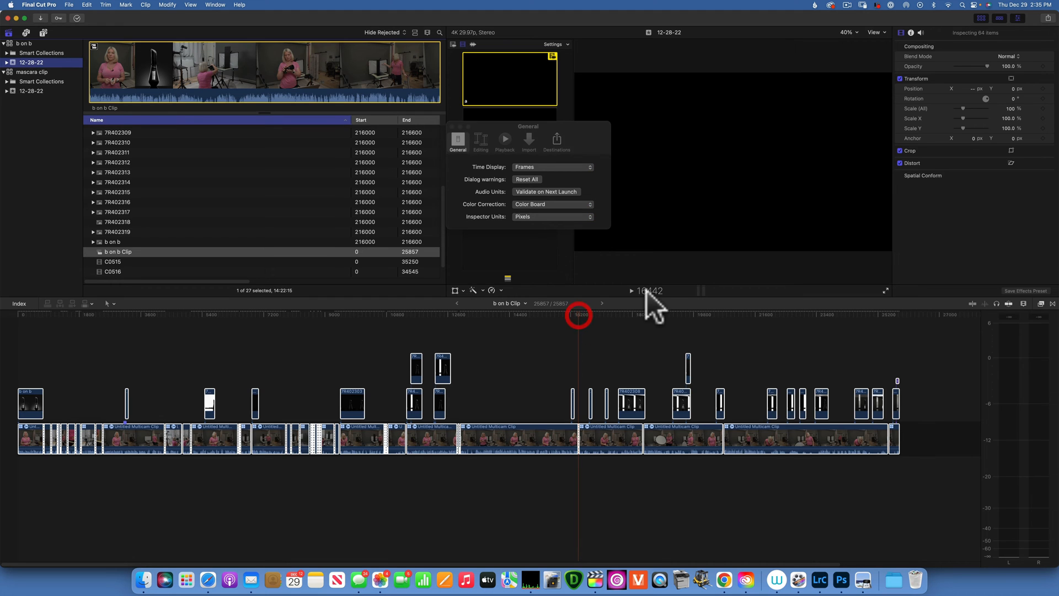
pyautogui.moveTo(582, 331)
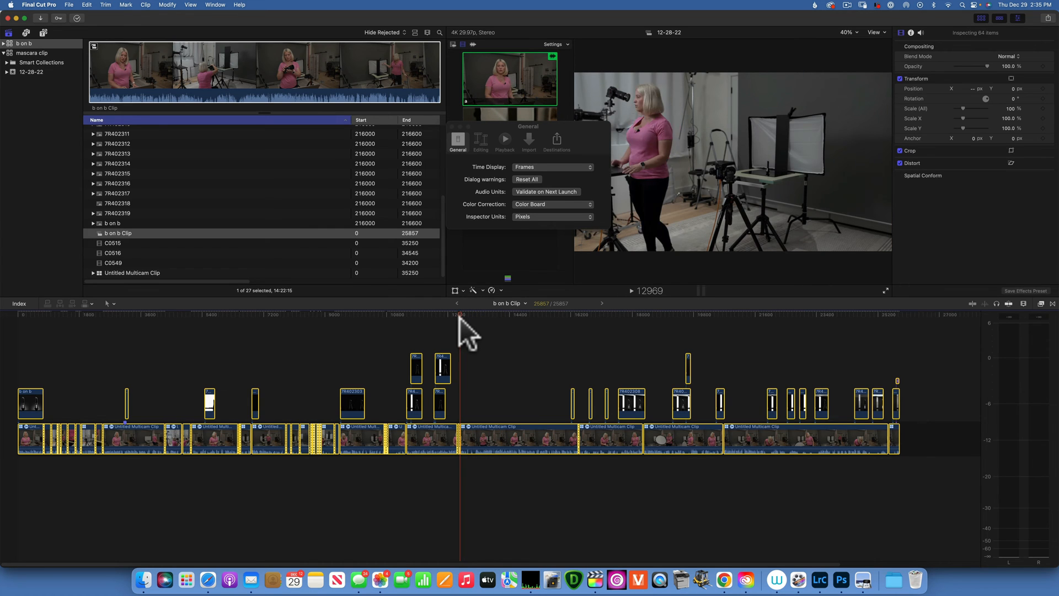
# Place the playhead at the black frame 16442 in the timeline
pyautogui.click(580, 314)
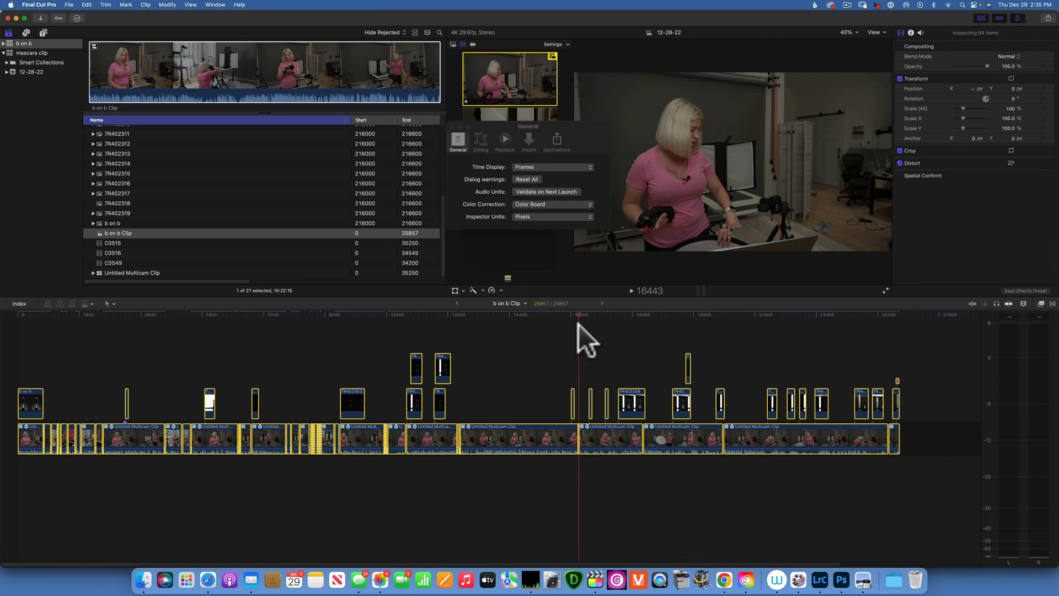
pyautogui.press('cmd+b')
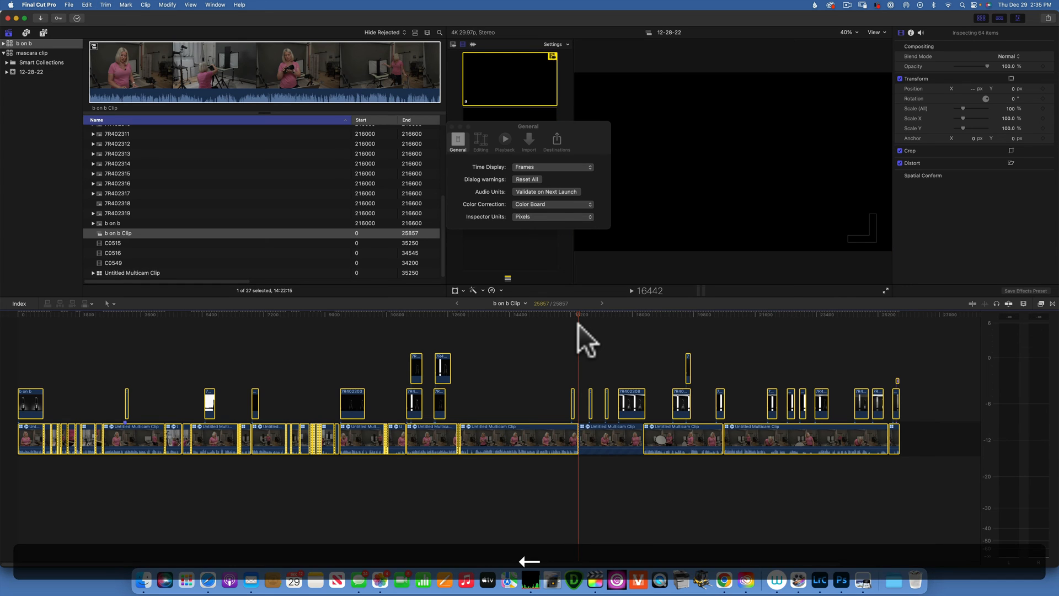
# Blade at frame 16442 to isolate the black frame for deletion
pyautogui.press('cmd+b')
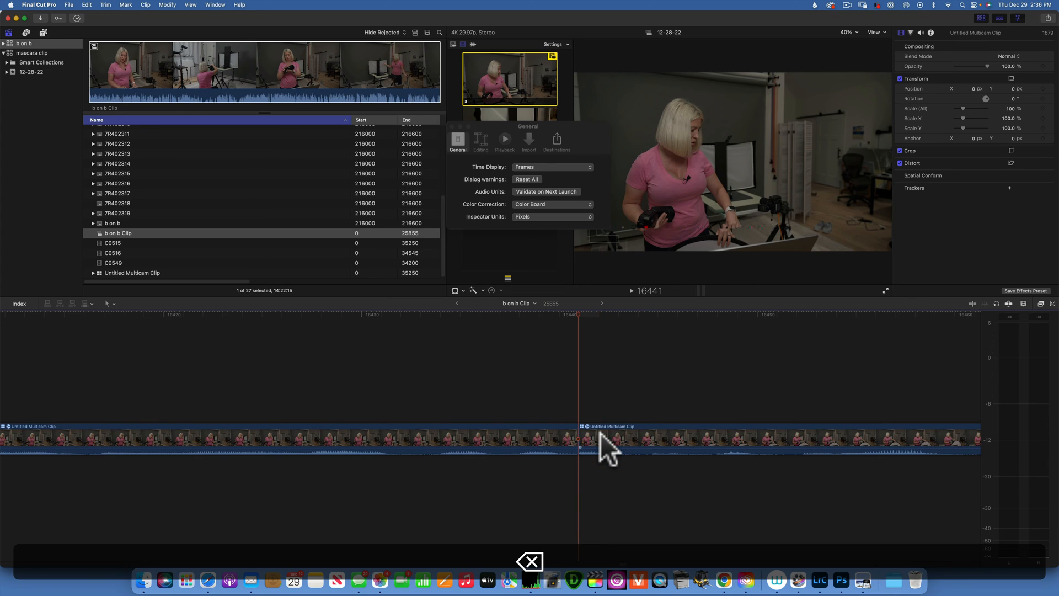
pyautogui.moveTo(294, 450)
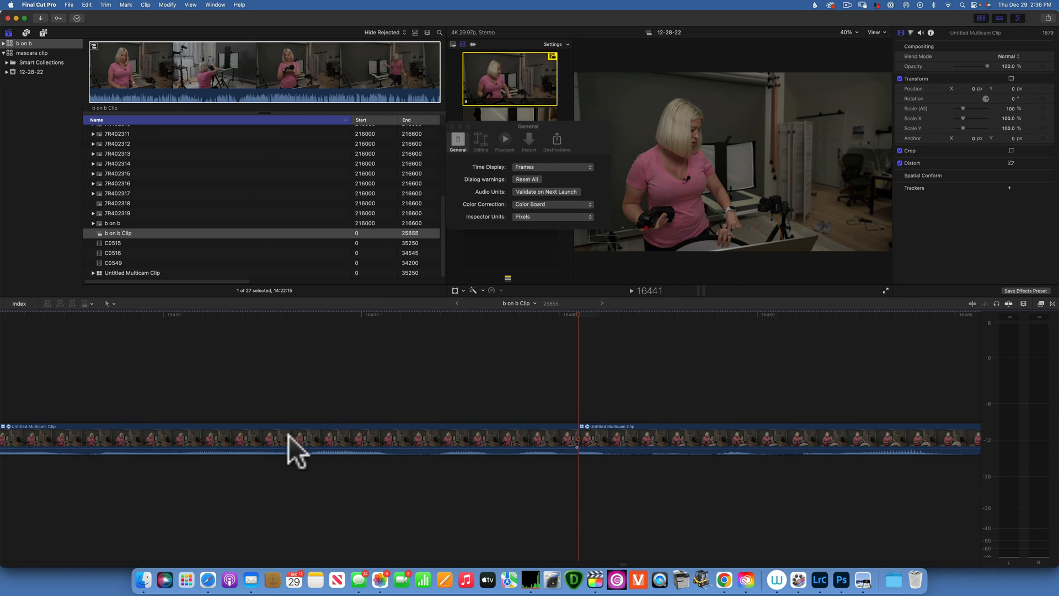
pyautogui.moveTo(519, 413)
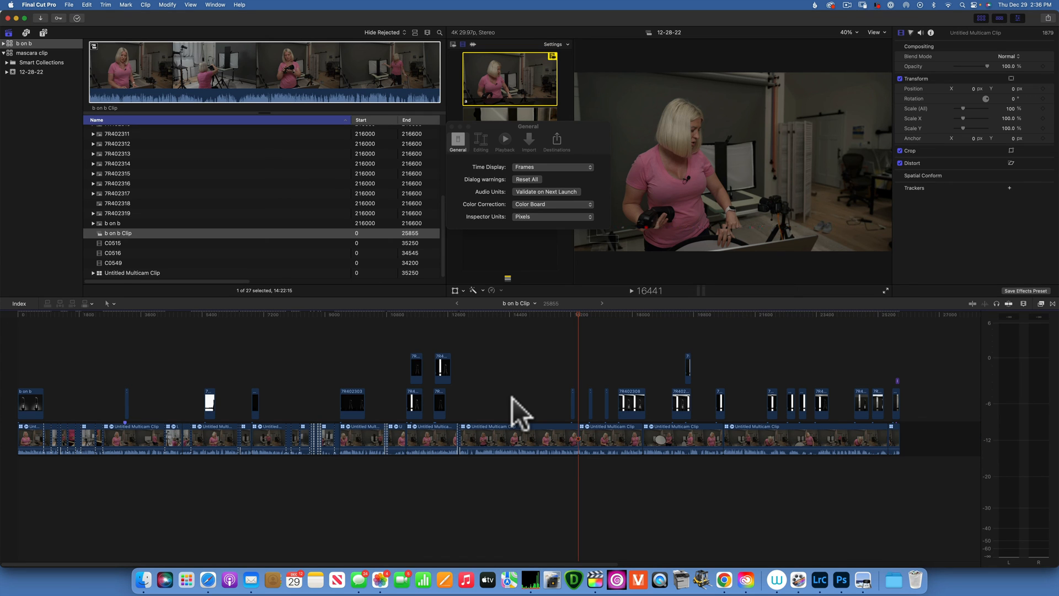
pyautogui.moveTo(636, 290)
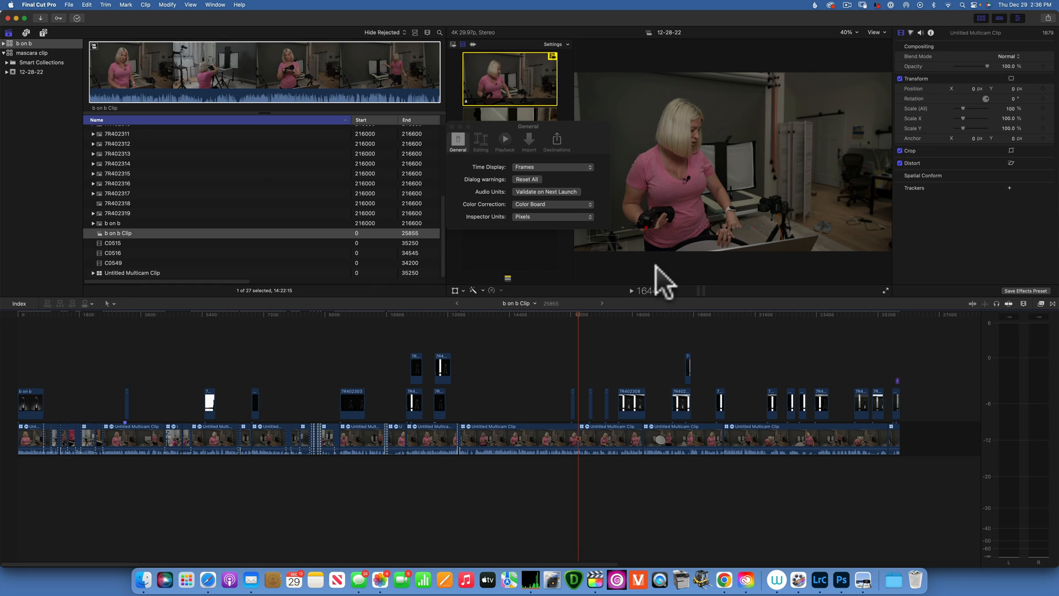
pyautogui.moveTo(42, 17)
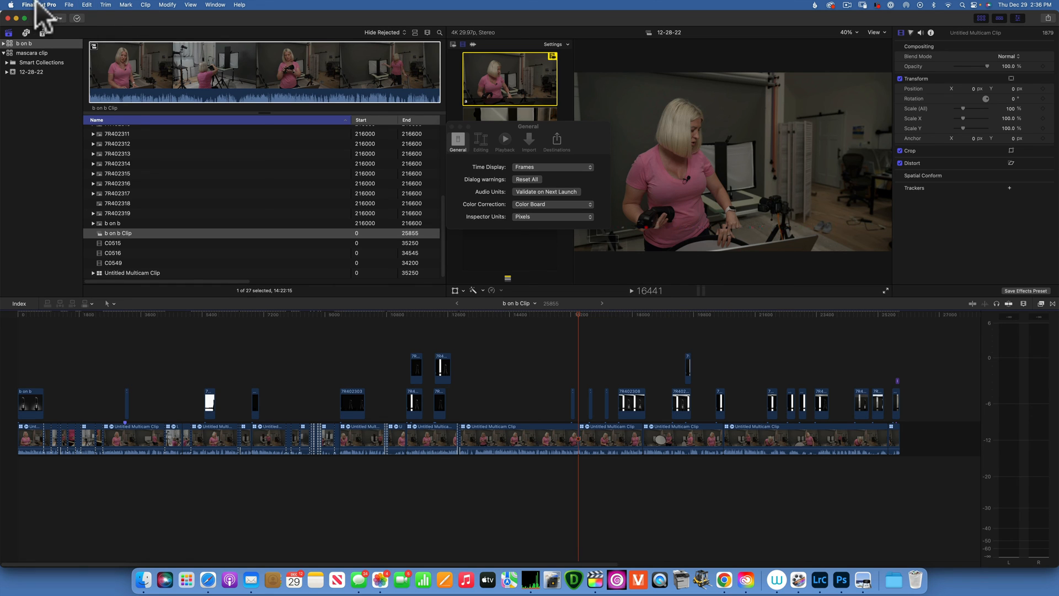
# In General settings, set Time Display back to HH:MM:SS:FF
pyautogui.click(39, 4)
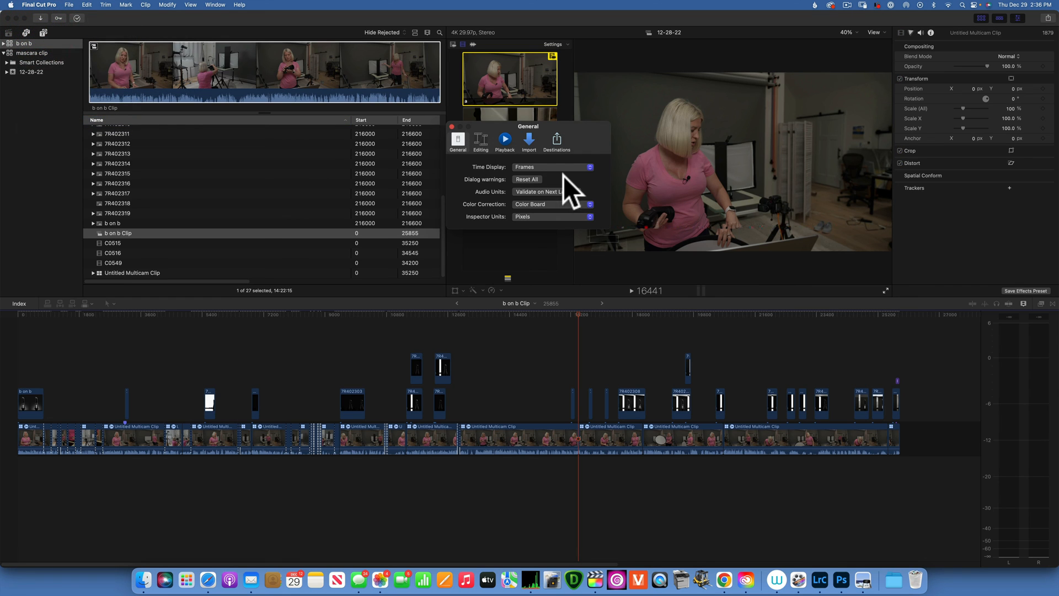
pyautogui.click(551, 167)
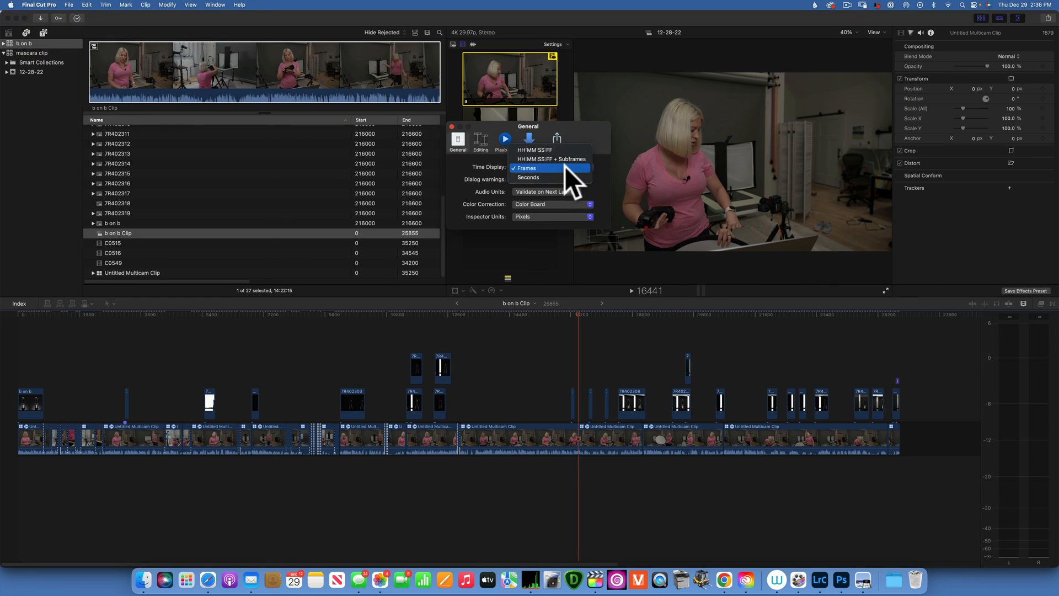
pyautogui.moveTo(551, 149)
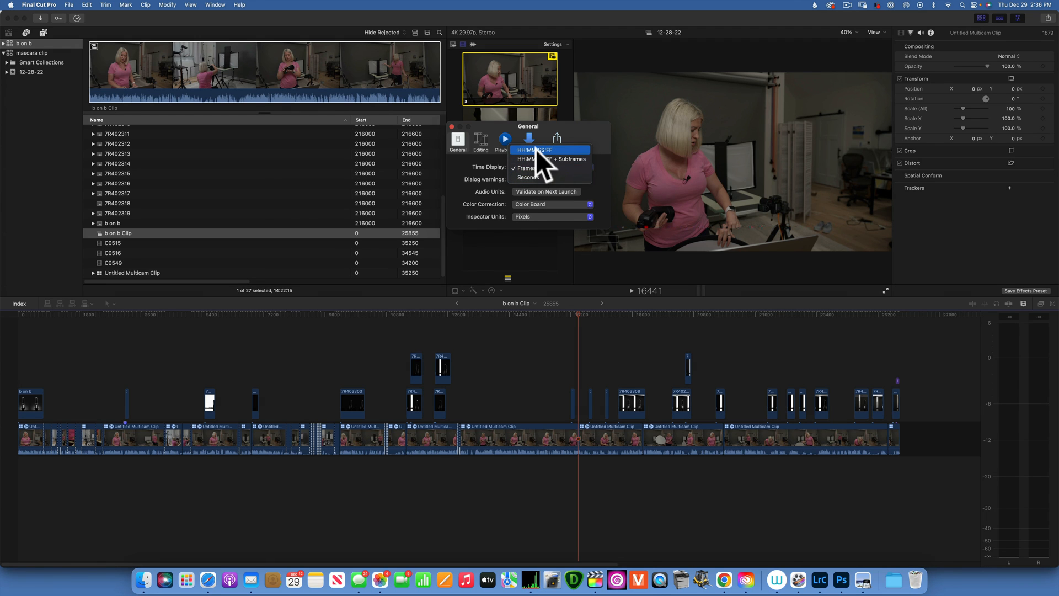
pyautogui.click(534, 149)
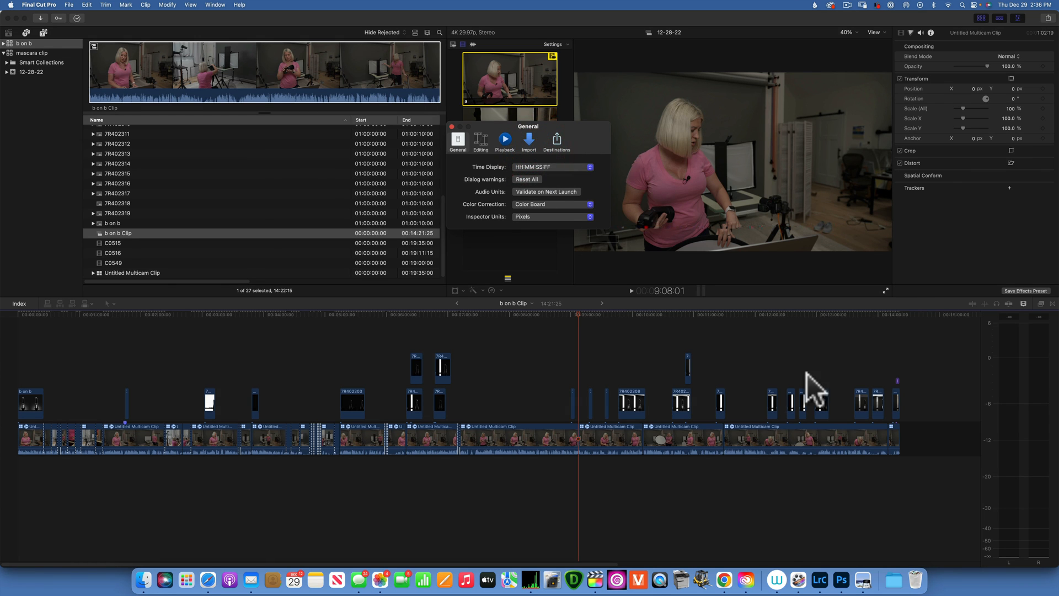